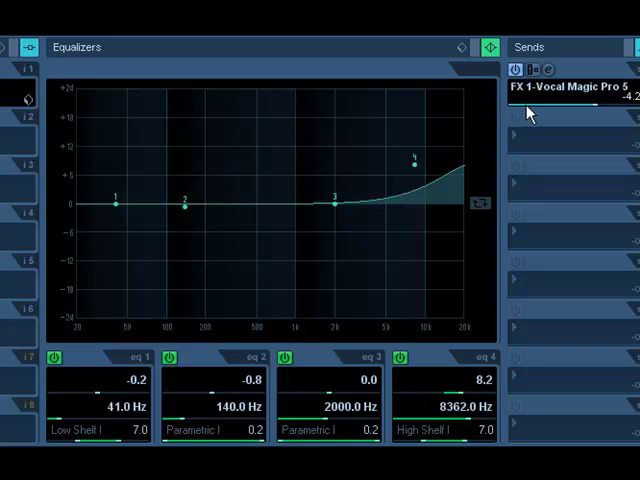
mouse_move(394, 106)
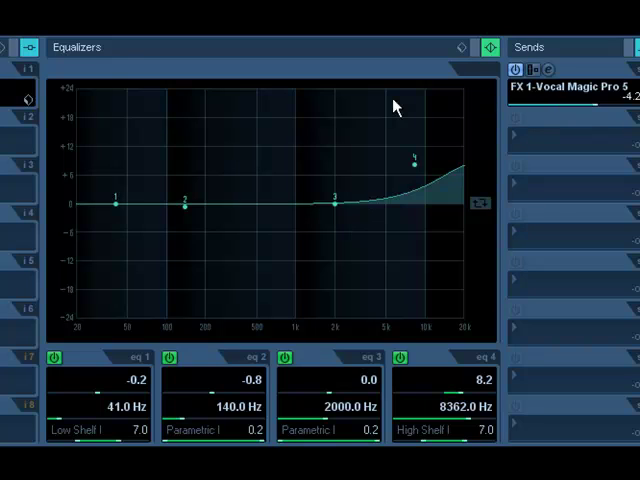
mouse_move(13, 103)
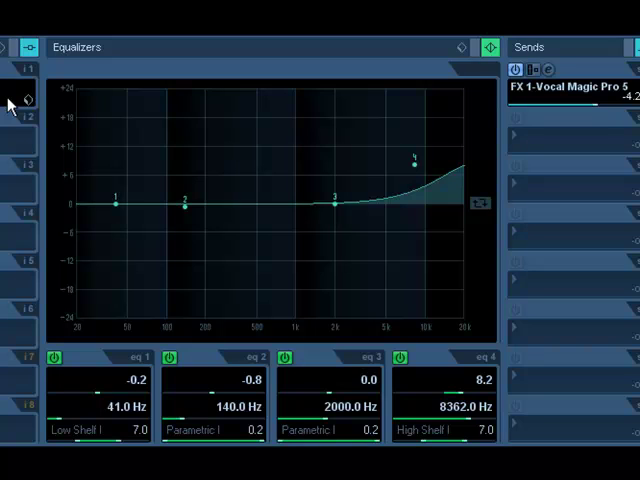
mouse_move(623, 268)
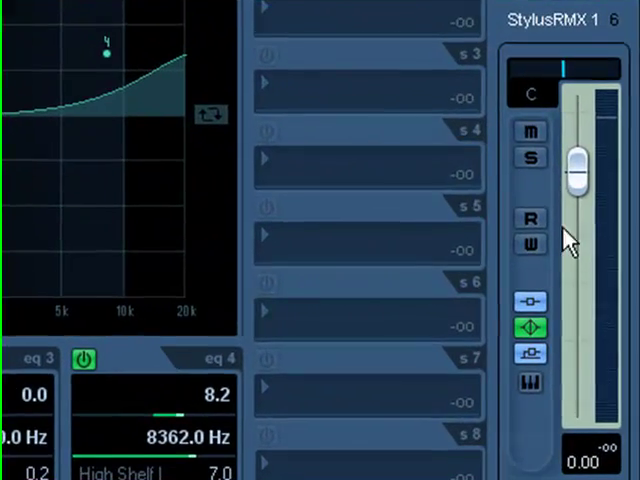
mouse_move(535, 248)
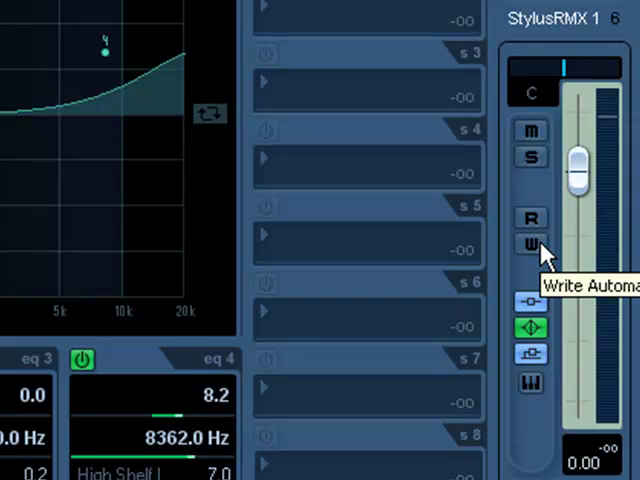
Turn on Write automation (W) for the StylusRMX 1 channel strip.
click(531, 245)
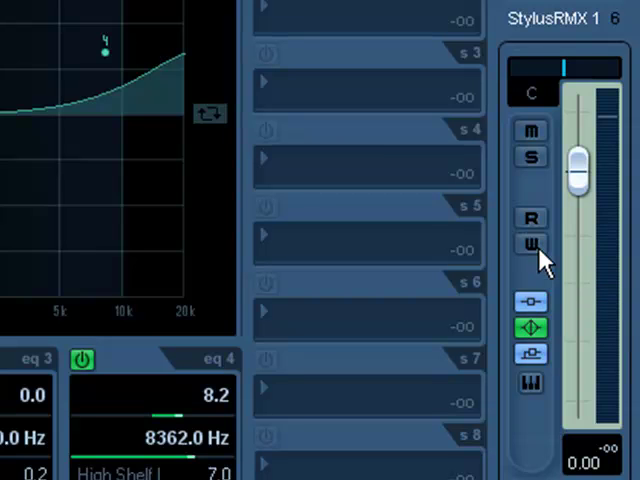
click(531, 245)
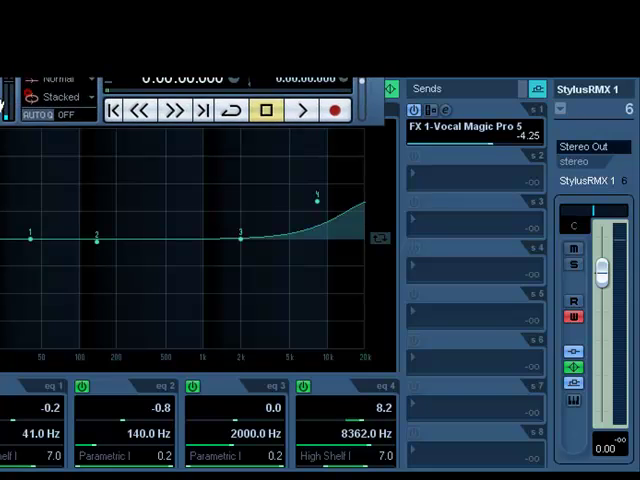
During playback, sweep EQ band 3 to +2.0 dB at 2203 Hz and lower volume to -1.26 dB.
click(303, 109)
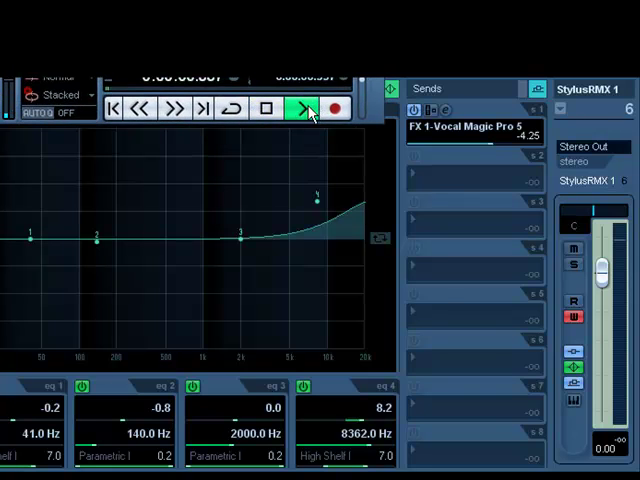
click(301, 108)
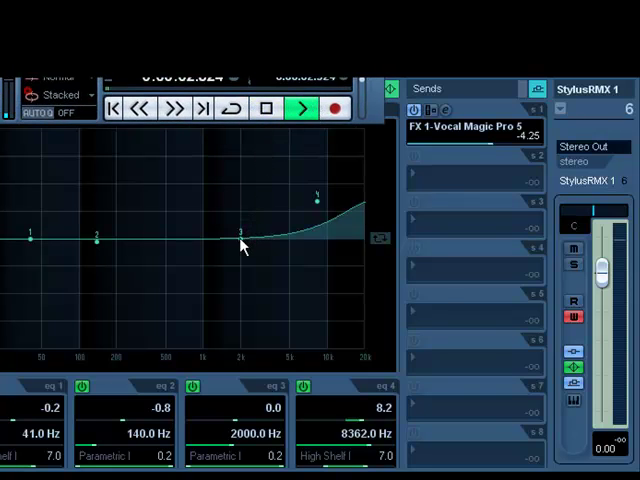
drag(240, 240, 255, 218)
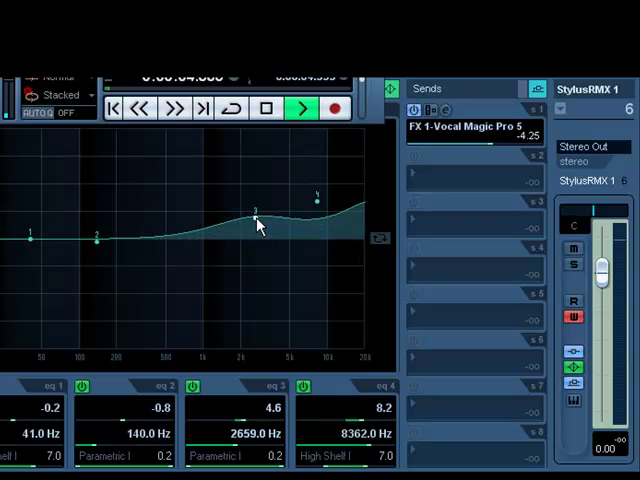
drag(255, 212, 213, 208)
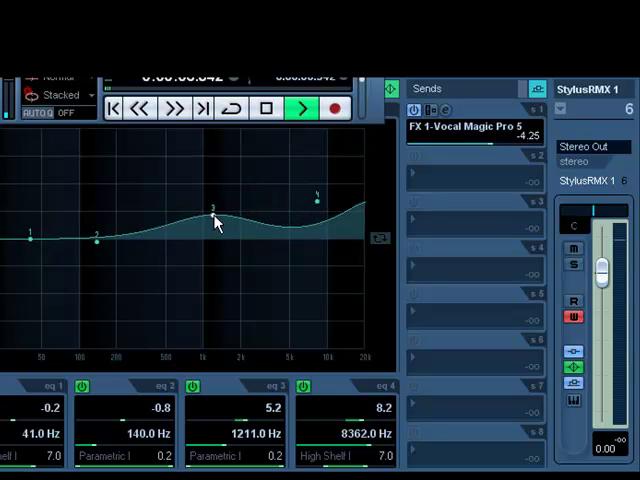
drag(215, 210, 250, 275)
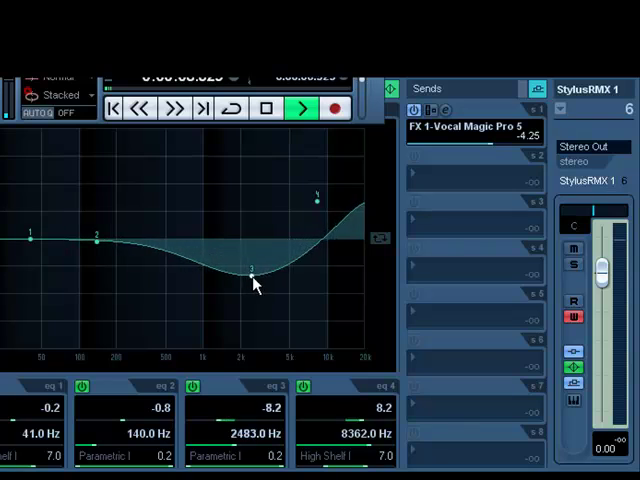
drag(250, 278, 245, 225)
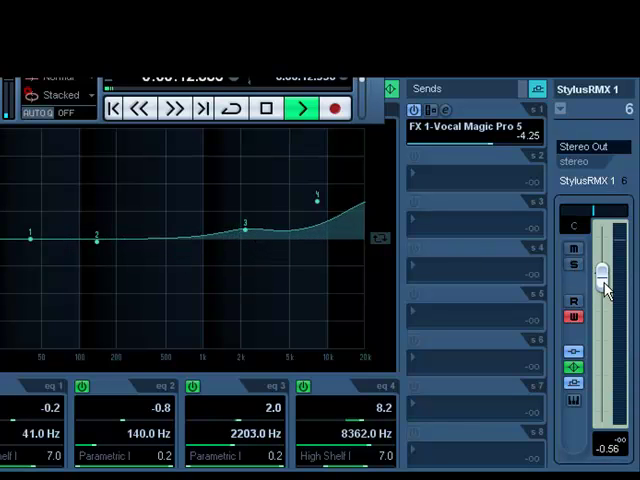
drag(600, 270, 608, 290)
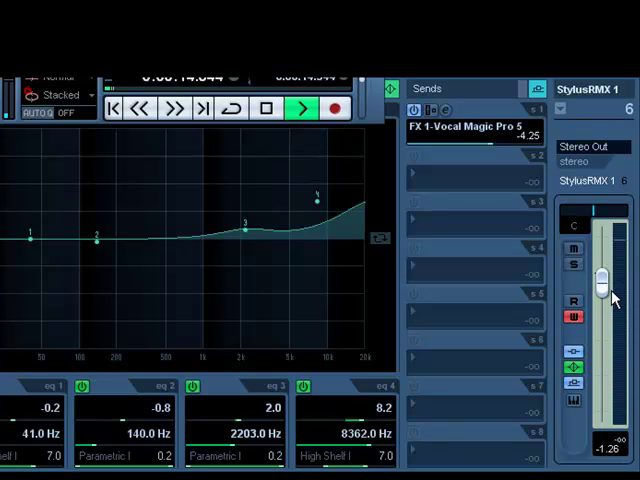
click(265, 108)
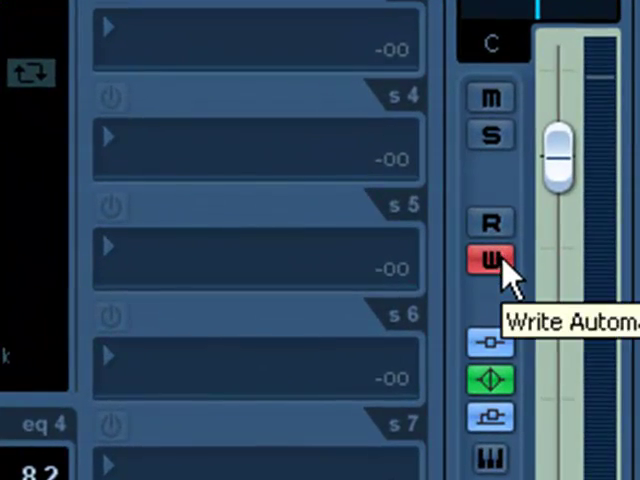
Switch the channel from Write to Read and replay the recorded band 3 and volume moves.
click(491, 258)
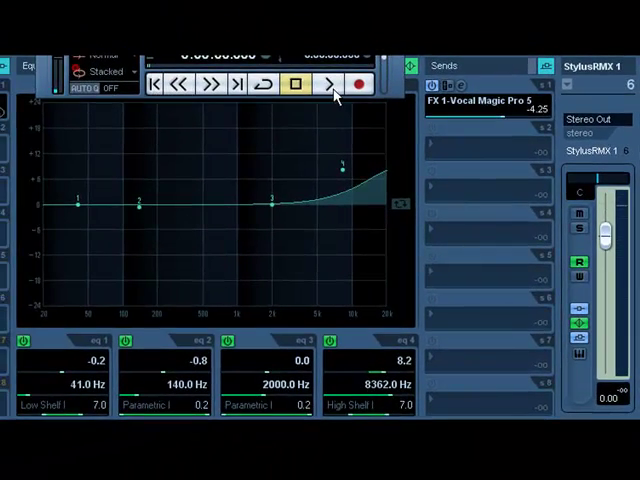
click(327, 83)
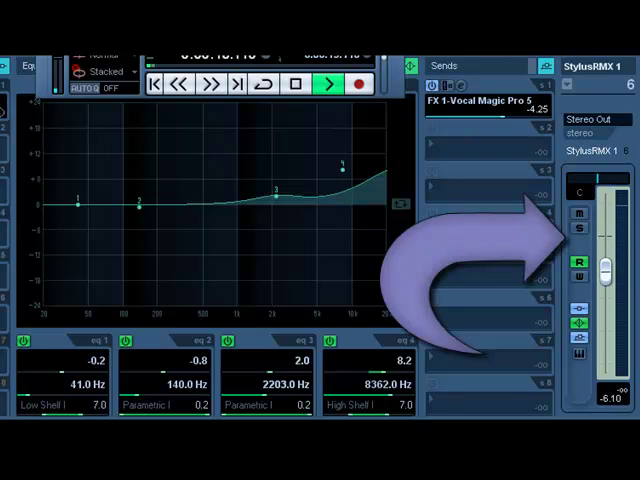
drag(607, 265, 607, 230)
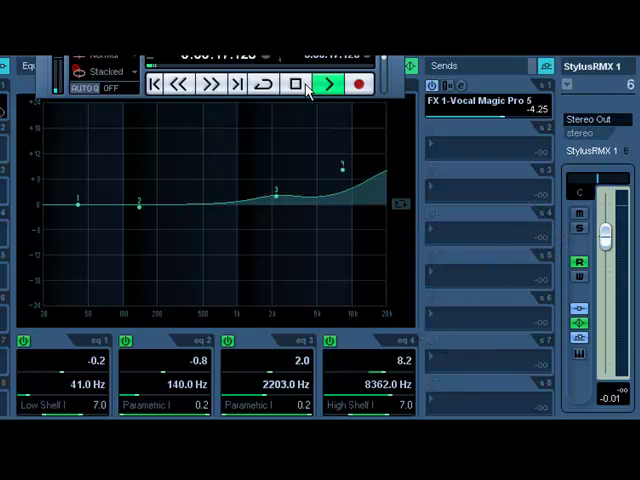
click(295, 83)
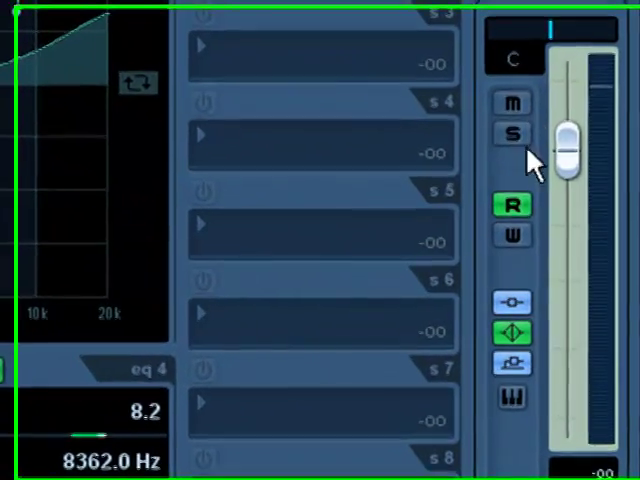
mouse_move(510, 233)
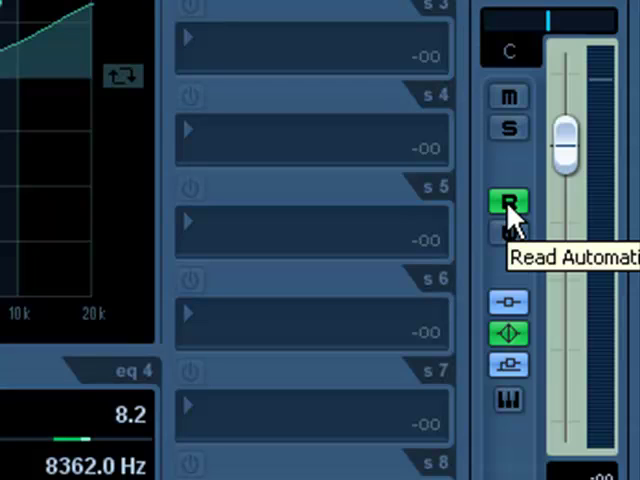
Re-enable Write automation alongside Read on the StylusRMX 1 channel.
click(508, 232)
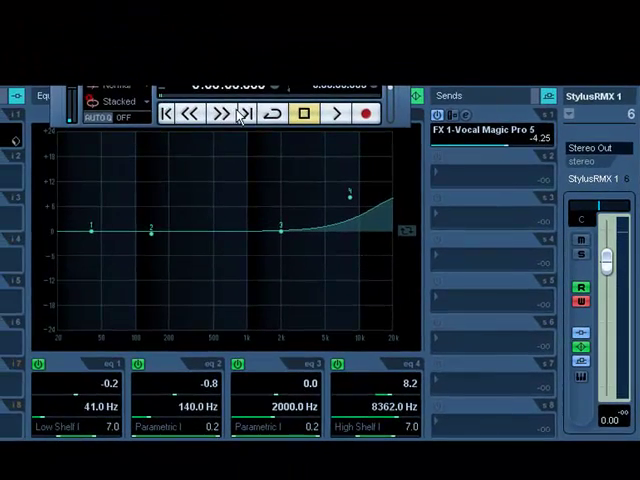
Record pan sweeps right, far left, then back right during a playback pass.
click(340, 114)
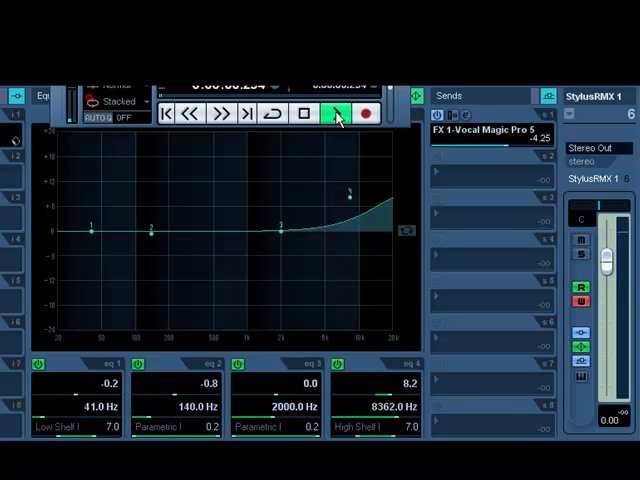
click(336, 114)
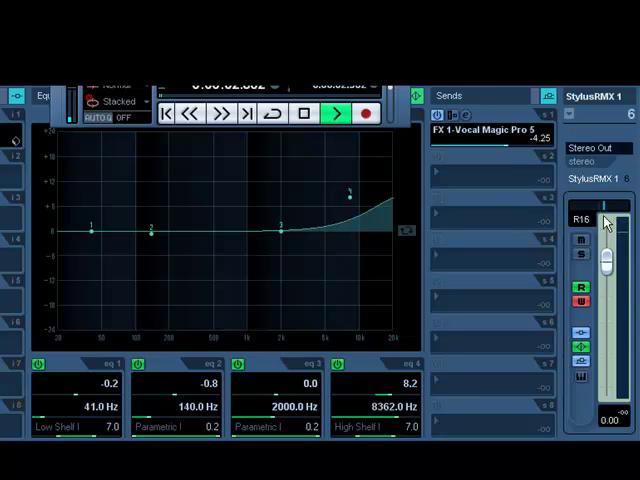
drag(285, 228, 290, 210)
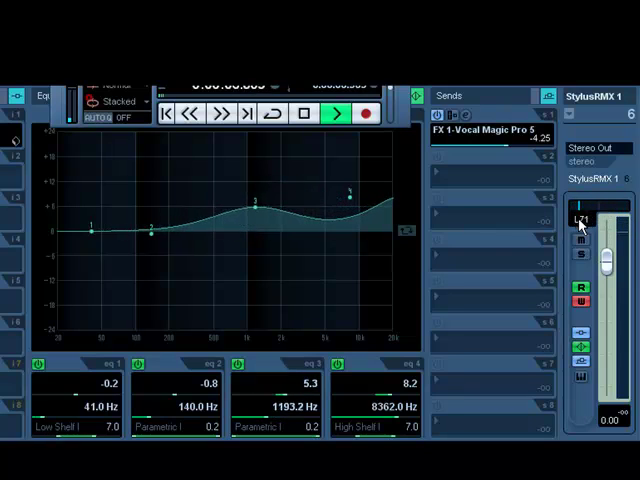
drag(256, 205, 290, 260)
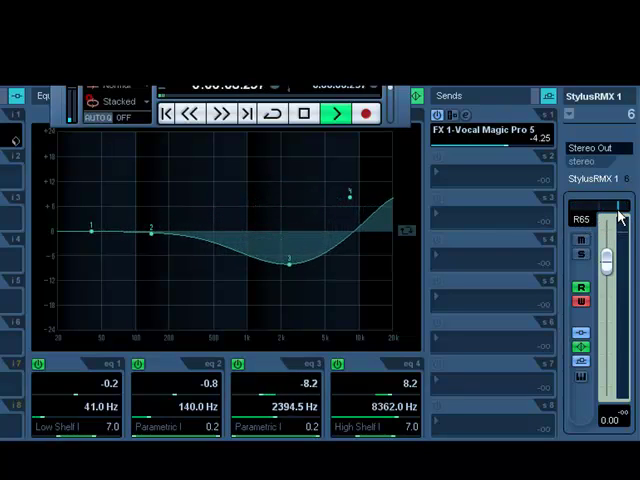
drag(287, 258, 287, 228)
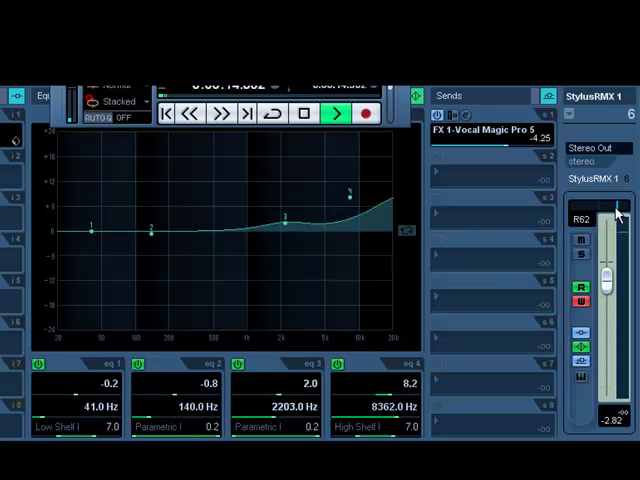
click(303, 114)
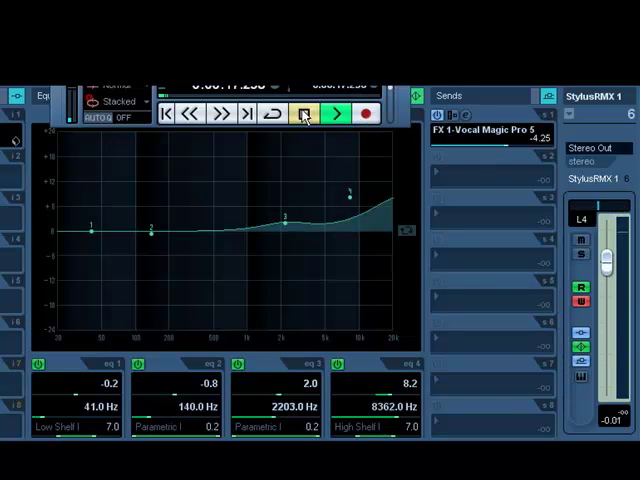
Play back in Read-only mode to watch the recorded pan and band 3 EQ moves, then stop.
click(304, 114)
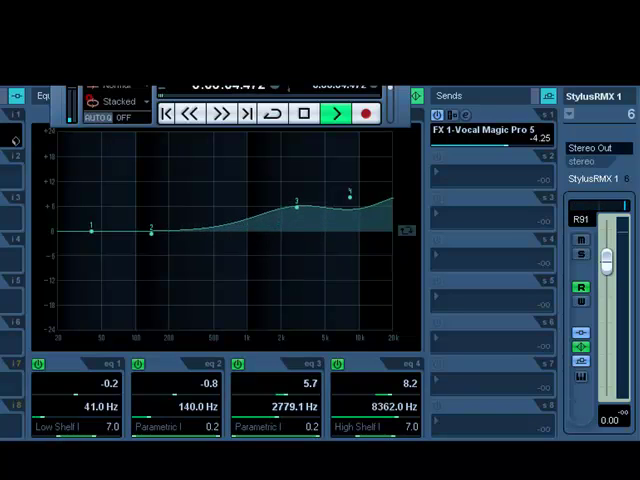
drag(298, 200, 258, 207)
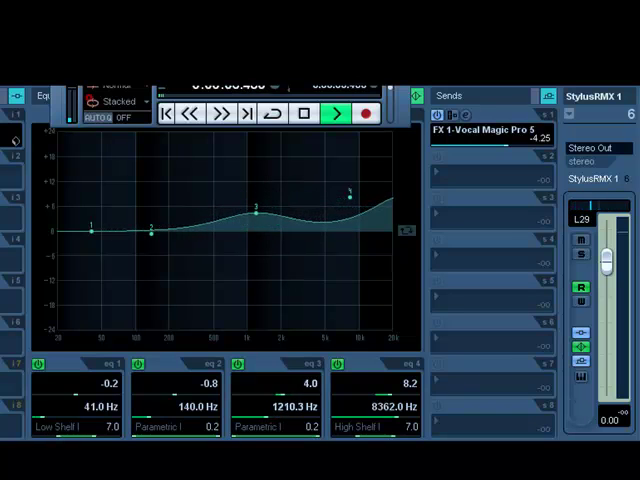
drag(258, 207, 290, 257)
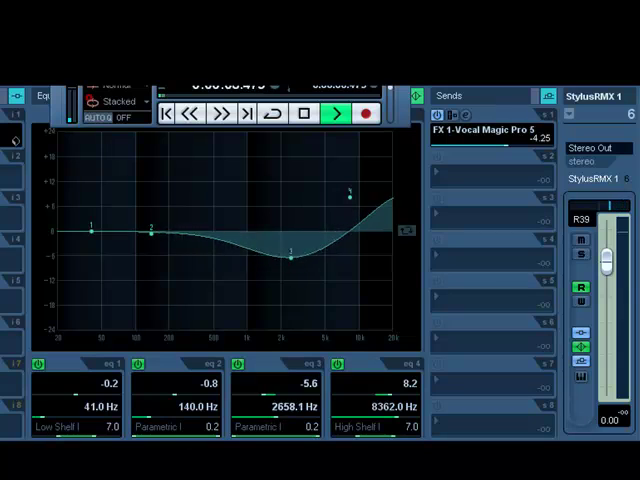
drag(288, 256, 288, 216)
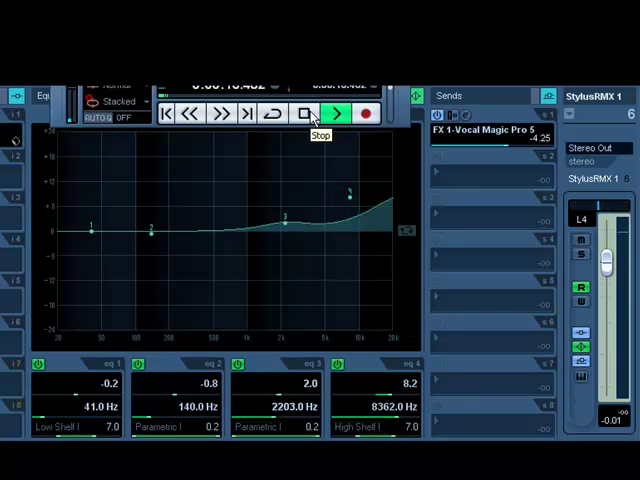
click(303, 113)
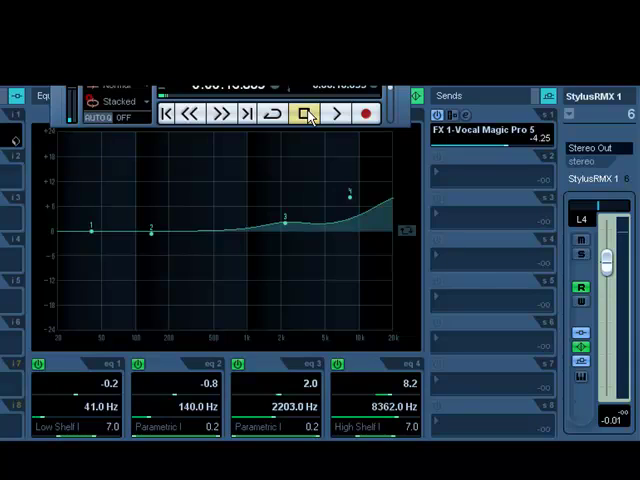